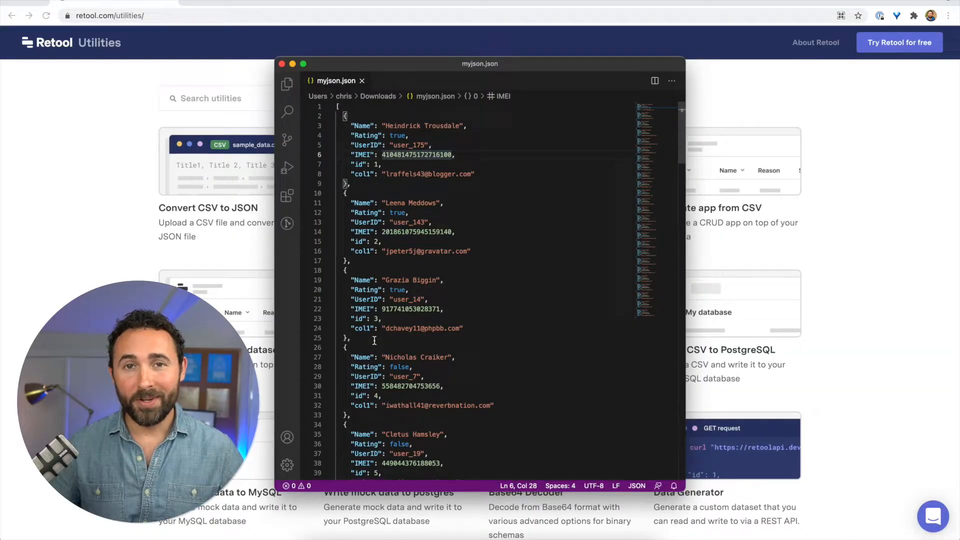
# Step: Filter the utilities by 'json' and open the JSON to CSV converter
pyautogui.click(345, 193)
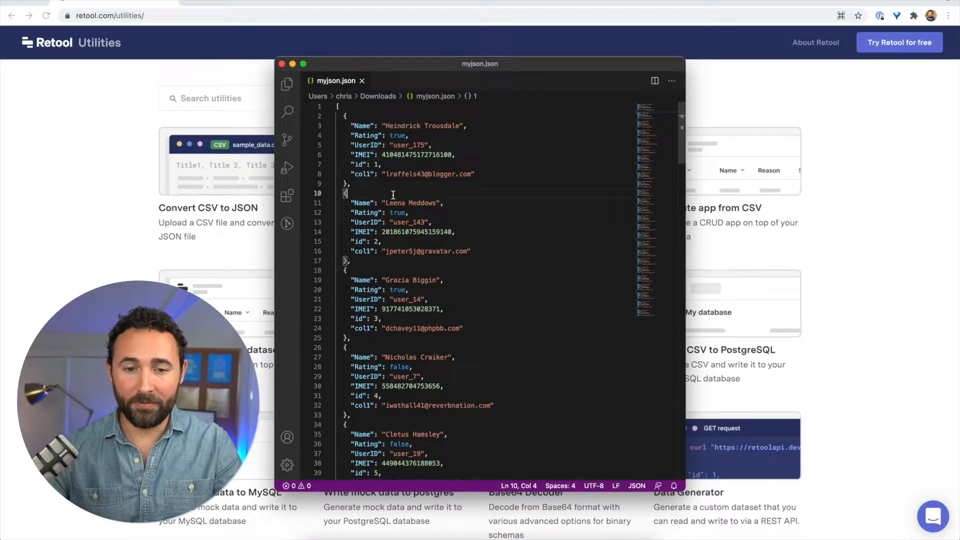
pyautogui.moveTo(449, 176)
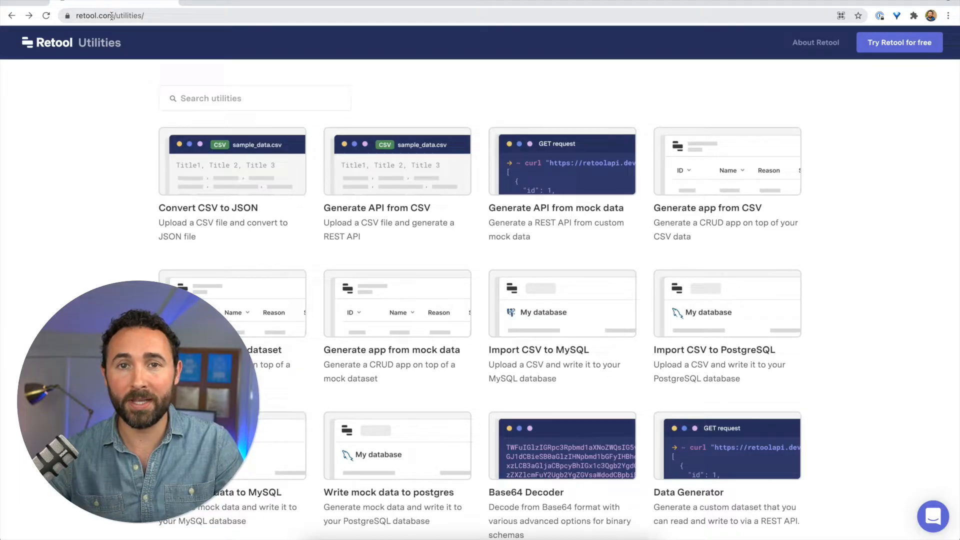
pyautogui.moveTo(80, 129)
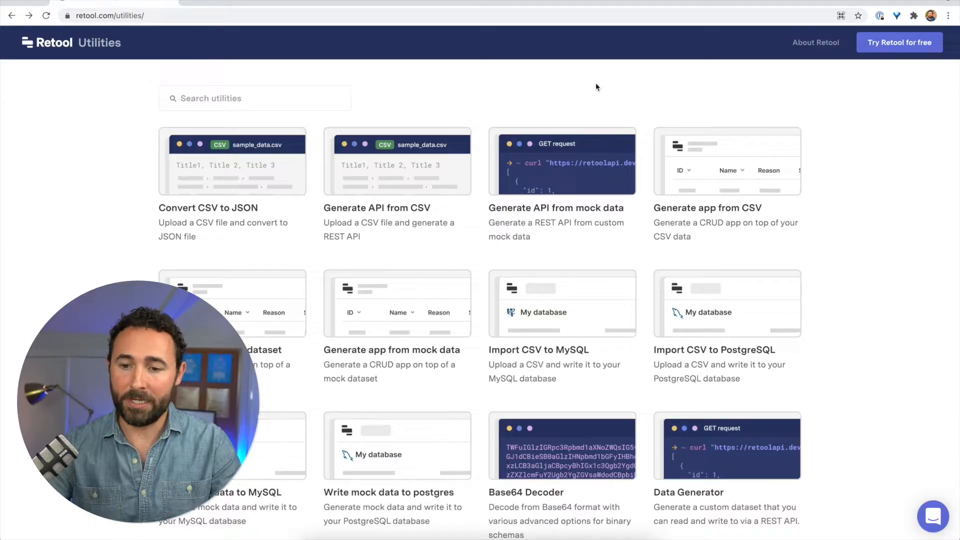
pyautogui.write('json')
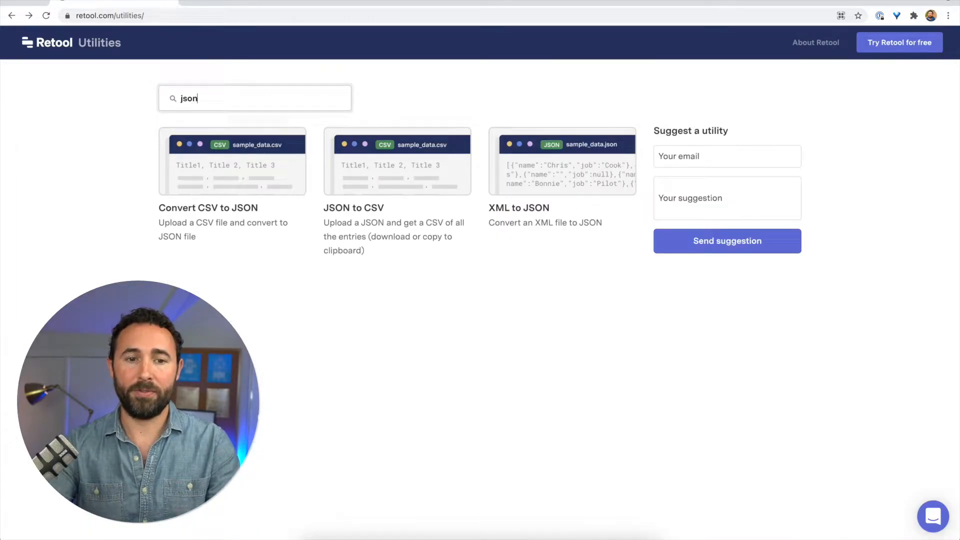
pyautogui.moveTo(362, 182)
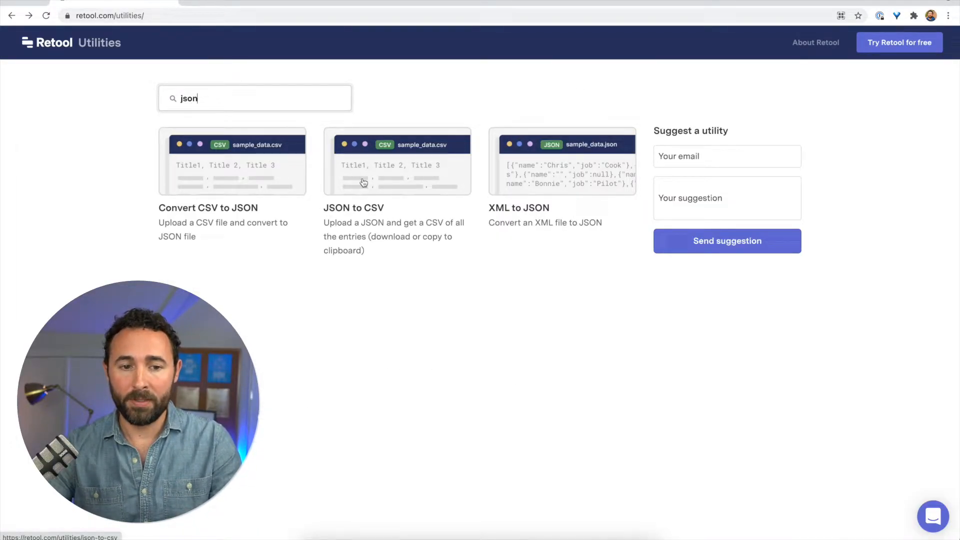
pyautogui.moveTo(363, 182)
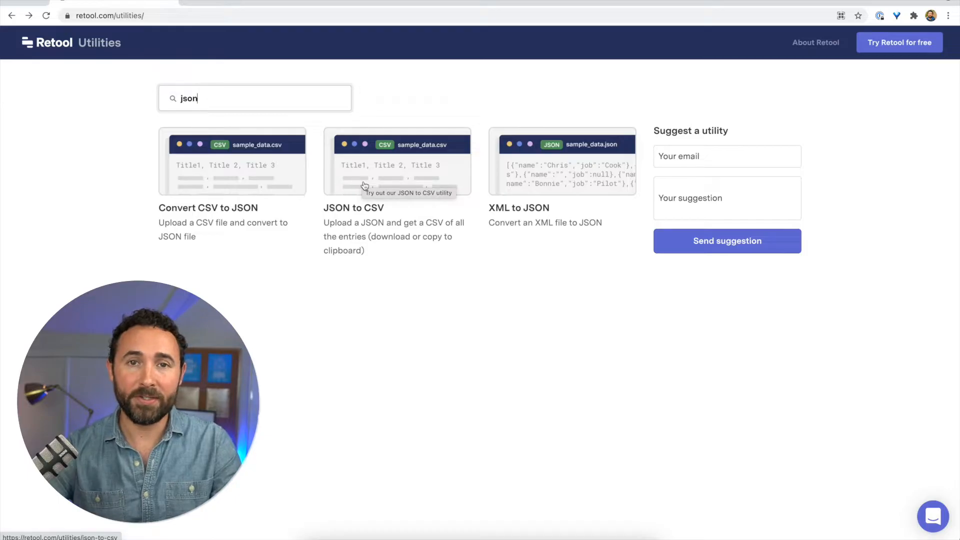
pyautogui.moveTo(227, 191)
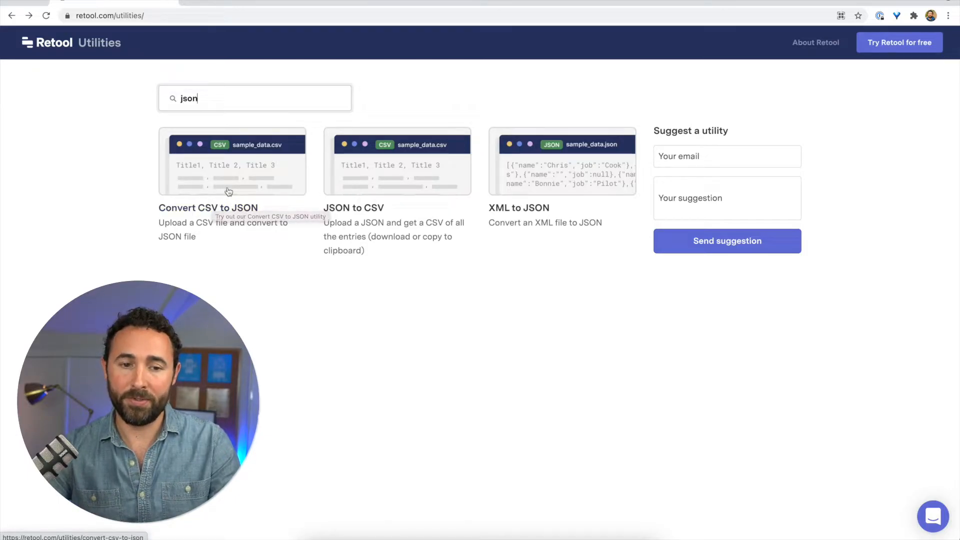
pyautogui.moveTo(378, 213)
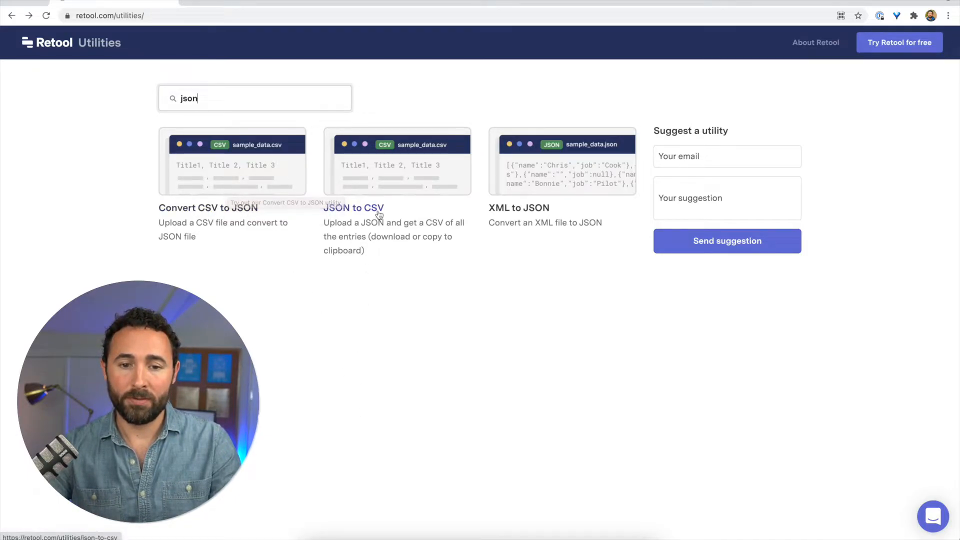
pyautogui.click(353, 208)
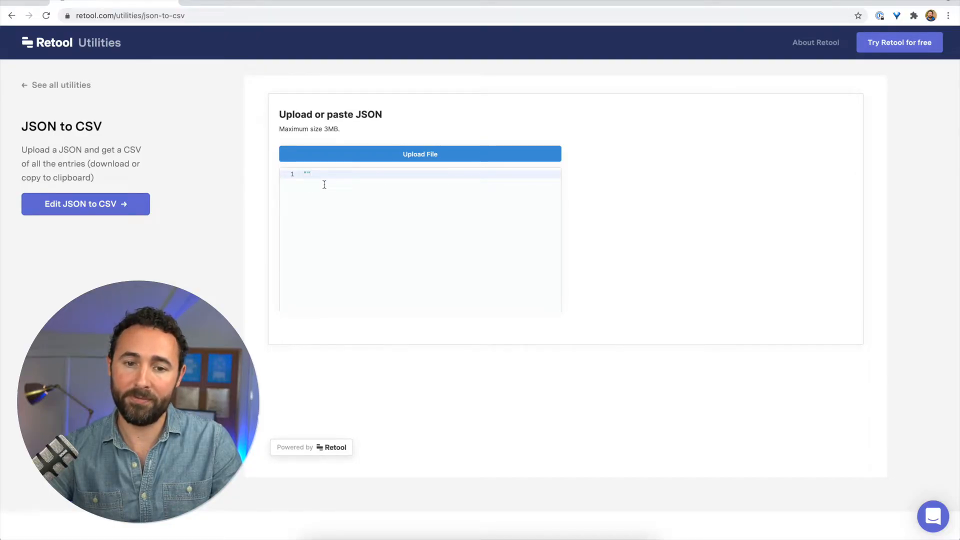
# Step: Upload myjson.json, download the converted 25-row CSV and open it as a spreadsheet
pyautogui.click(419, 154)
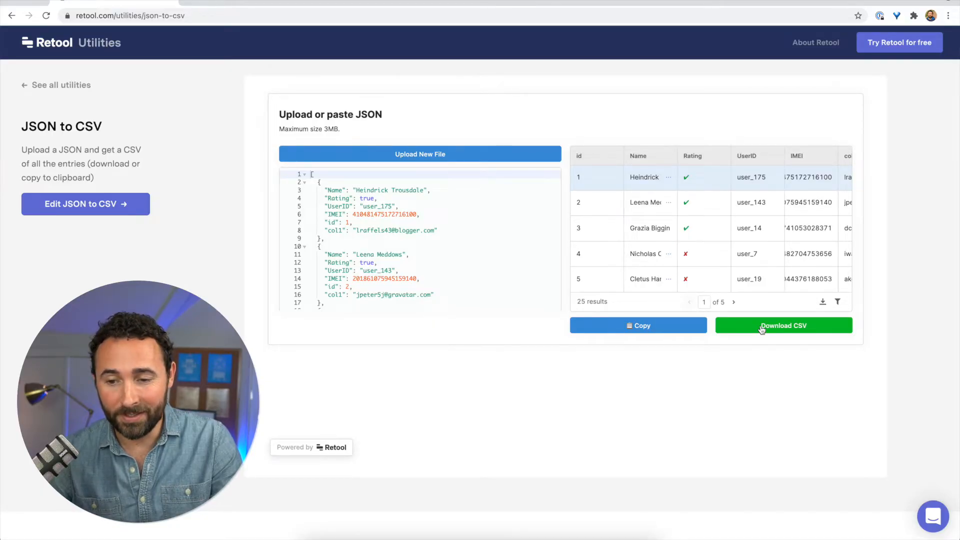
pyautogui.click(783, 324)
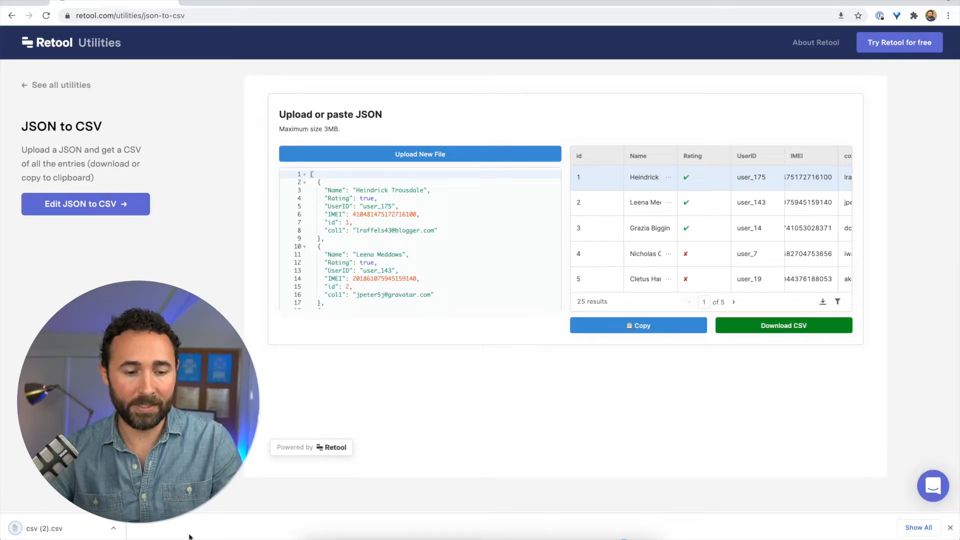
pyautogui.click(43, 528)
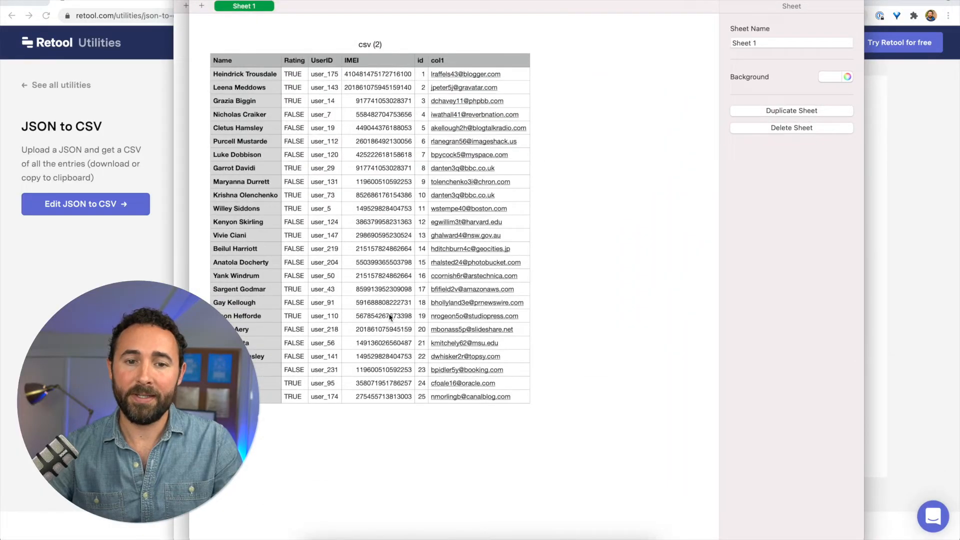